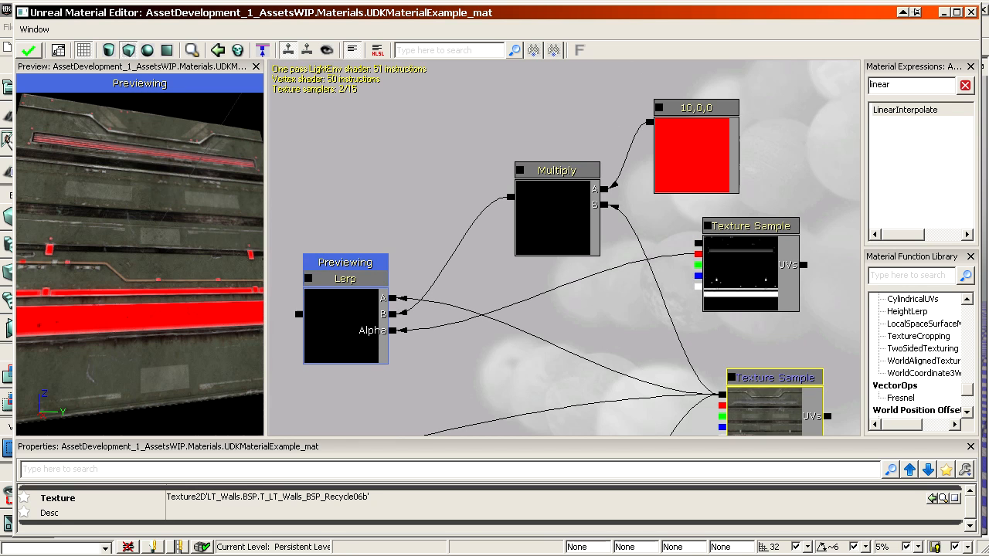
Activate Select and Rotate on the selected rounded-corner faces to show the rotate gizmo
{"action": "left_click", "coordinate": [696, 151]}
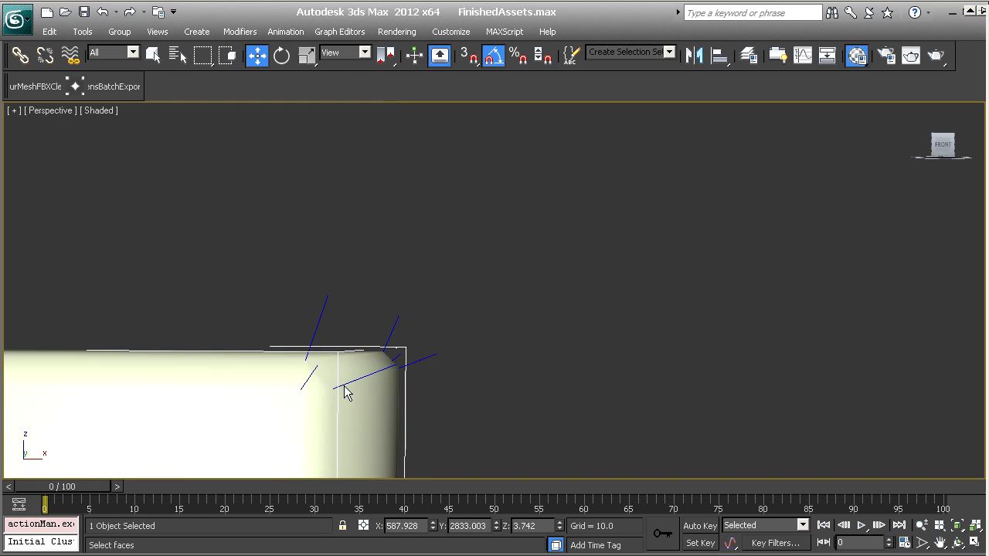
{"action": "left_click", "coordinate": [281, 55]}
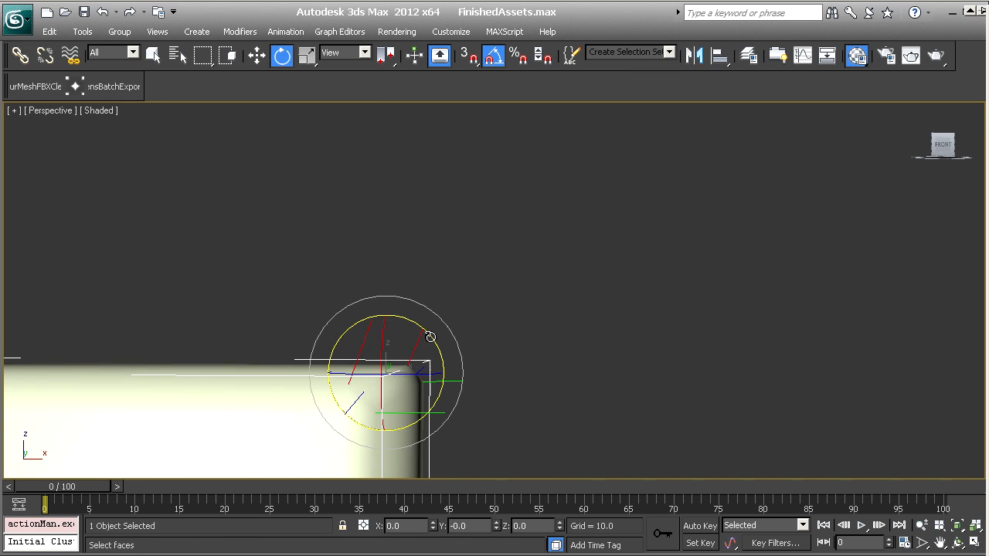